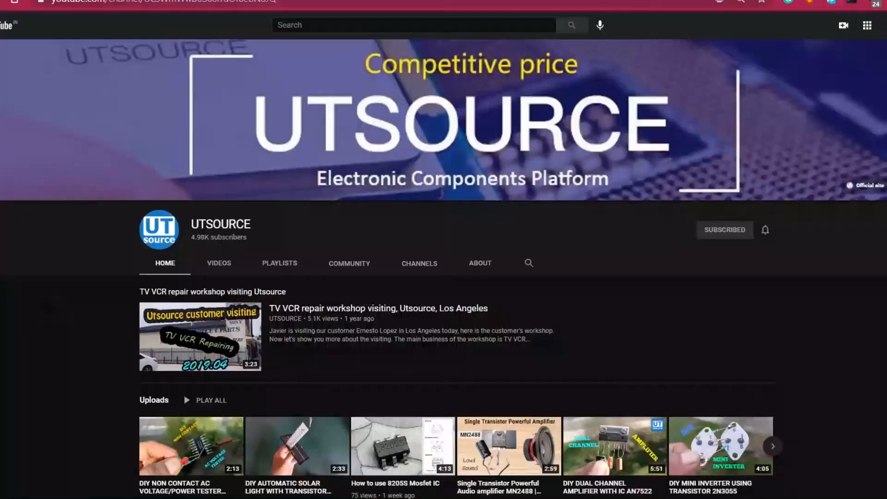
Open the utsource.net Category menu to show component categories and the IC Chips subcategories.
scroll("down", 3)
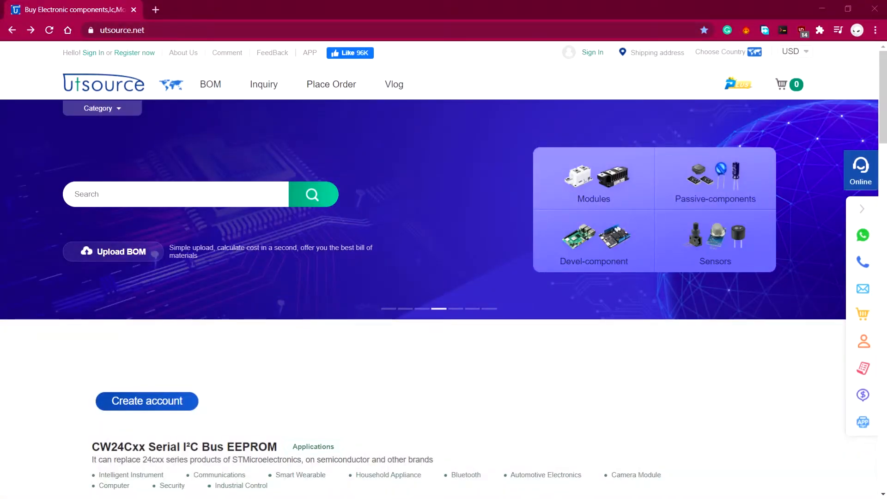
left_click(102, 108)
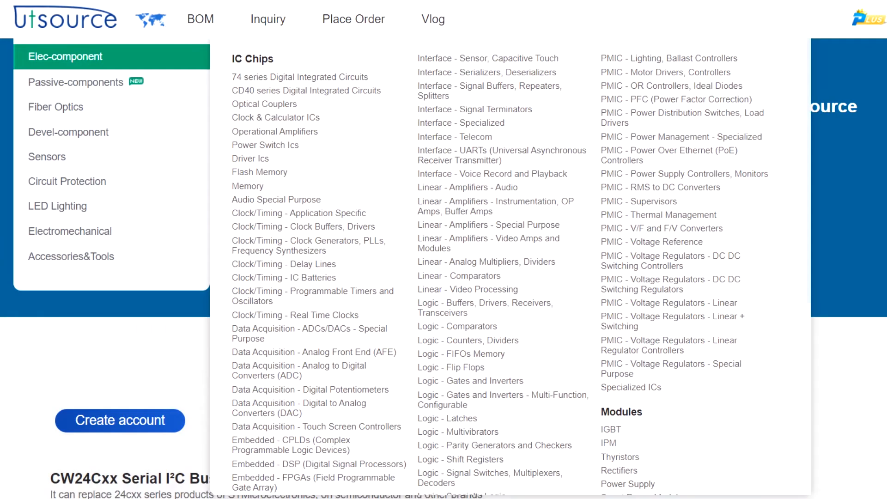